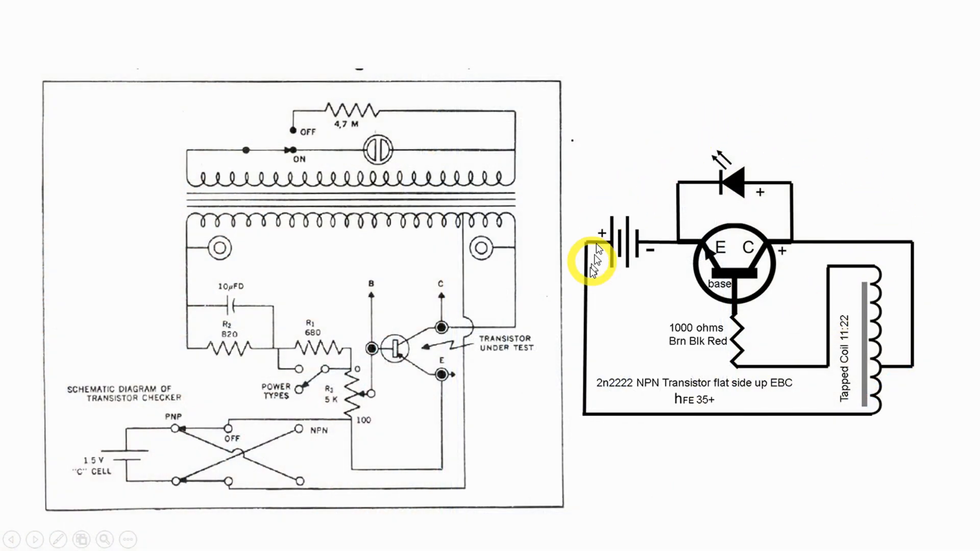
mouse_move(563, 132)
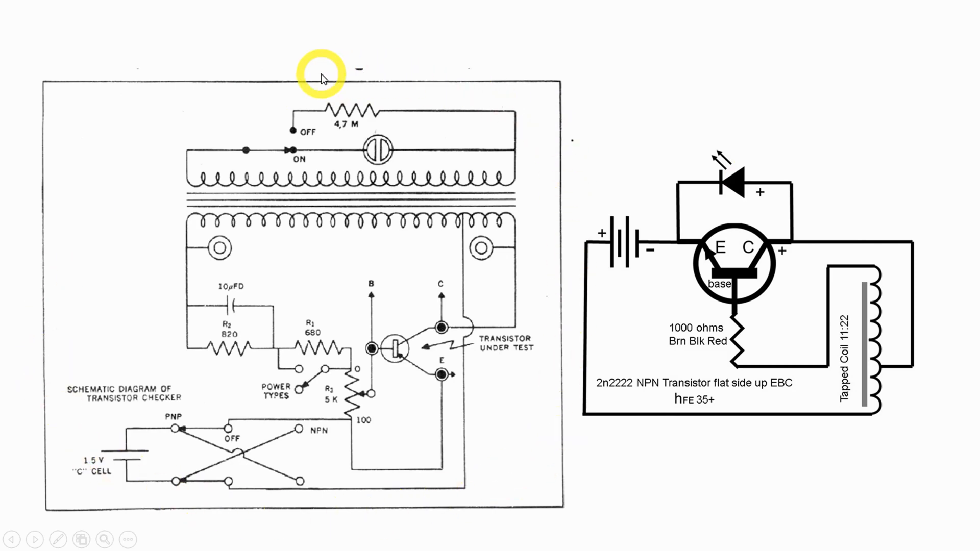
mouse_move(381, 241)
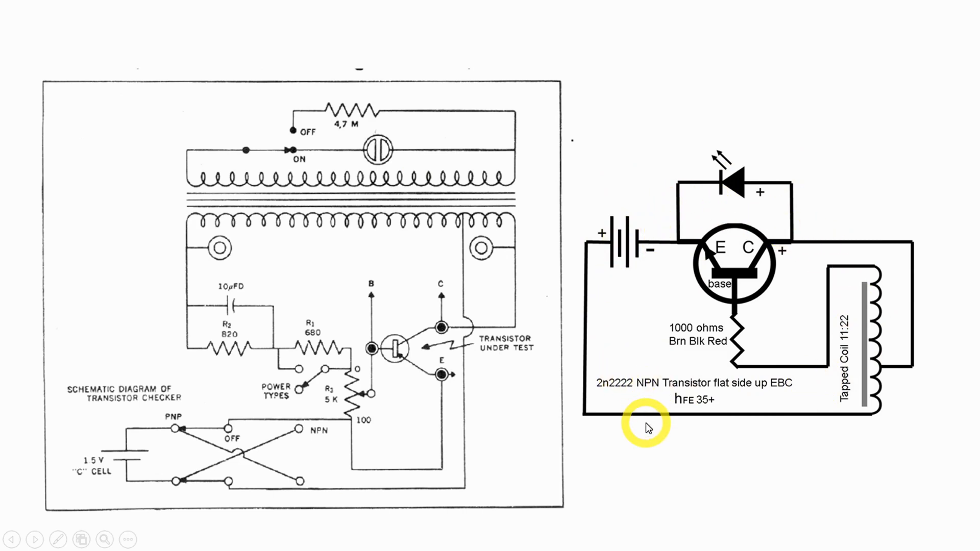
mouse_move(622, 286)
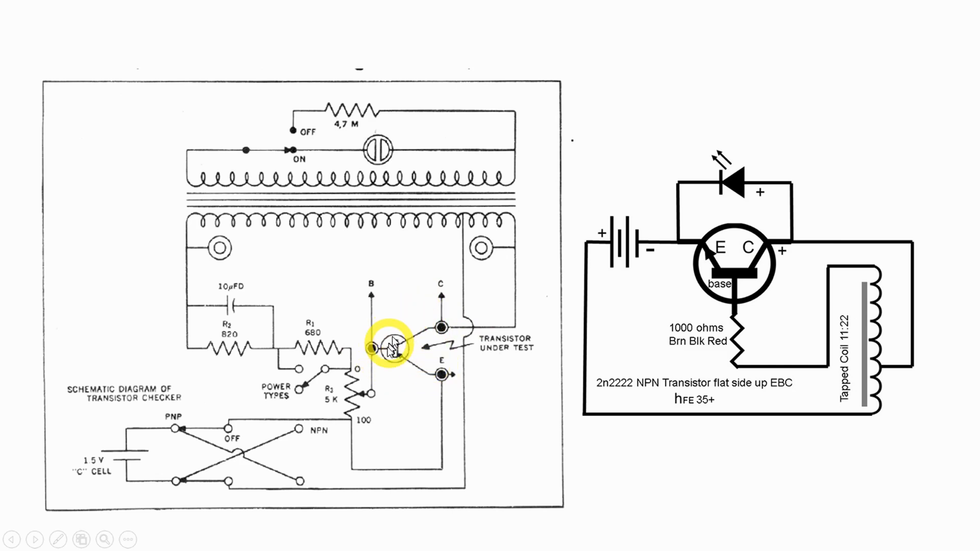
mouse_move(615, 269)
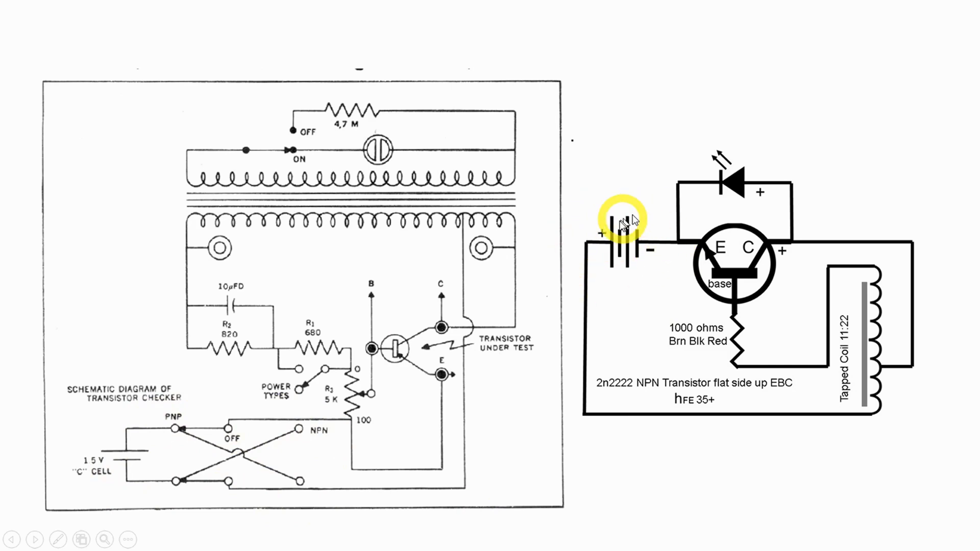
mouse_move(706, 300)
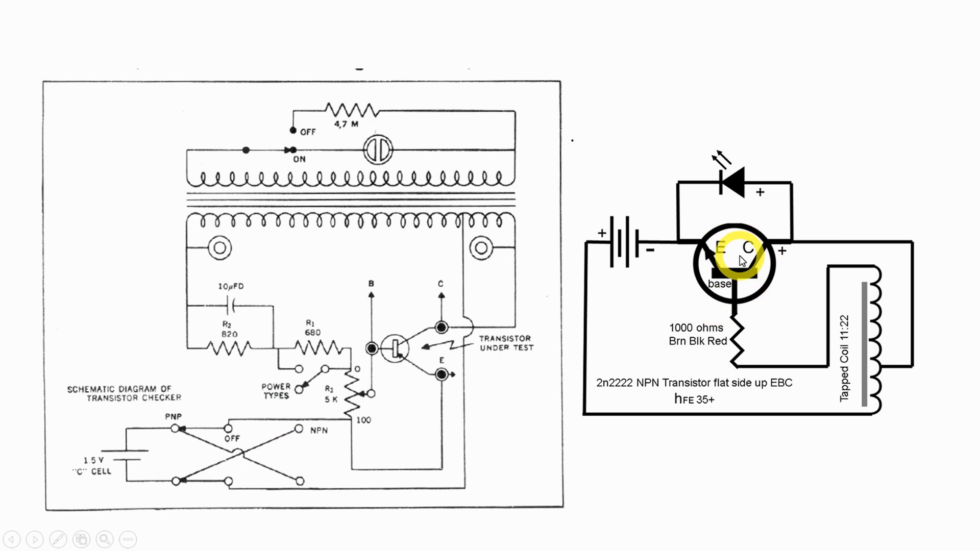
mouse_move(421, 407)
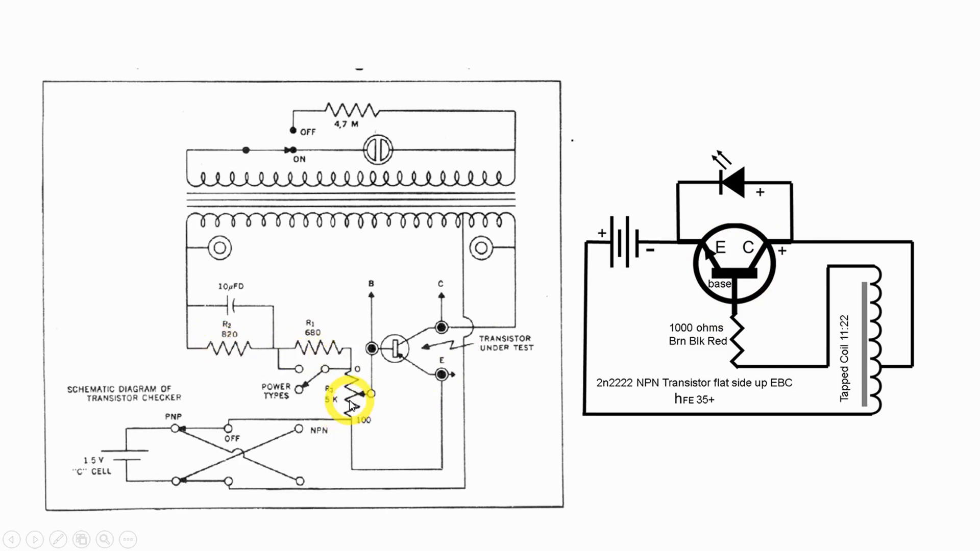
mouse_move(328, 345)
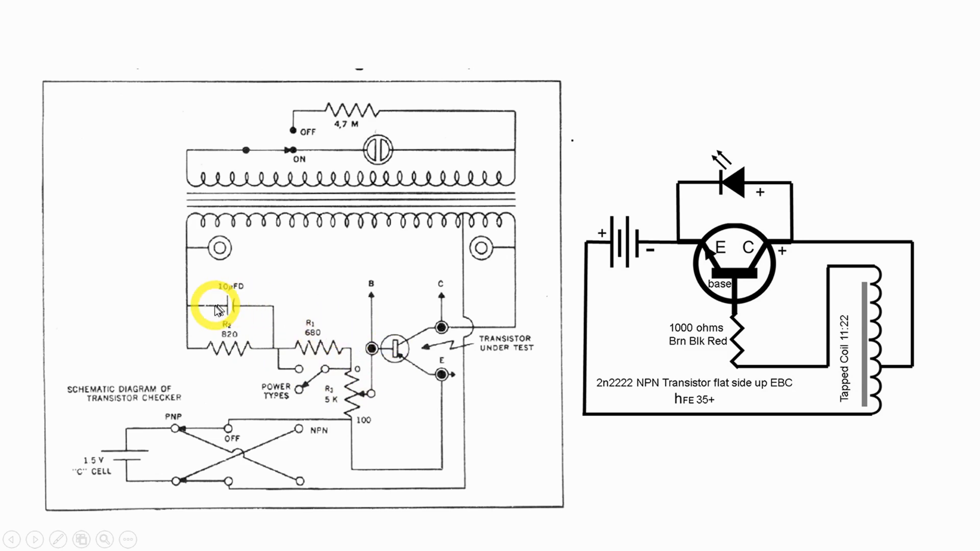
mouse_move(709, 347)
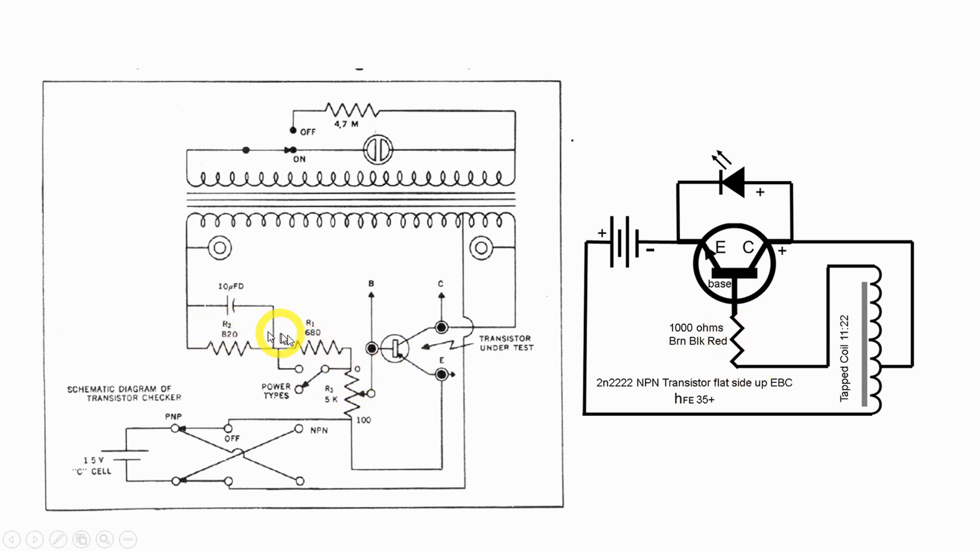
mouse_move(225, 334)
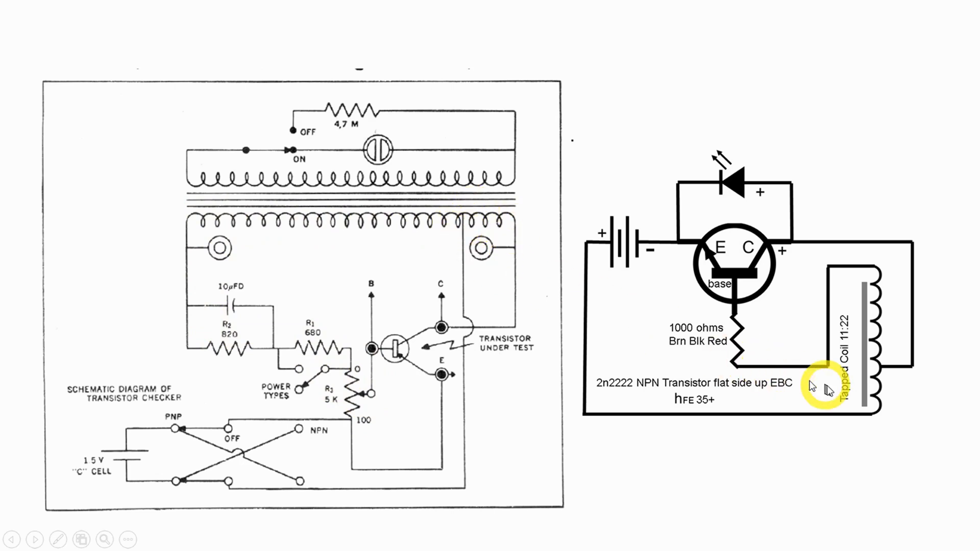
mouse_move(816, 356)
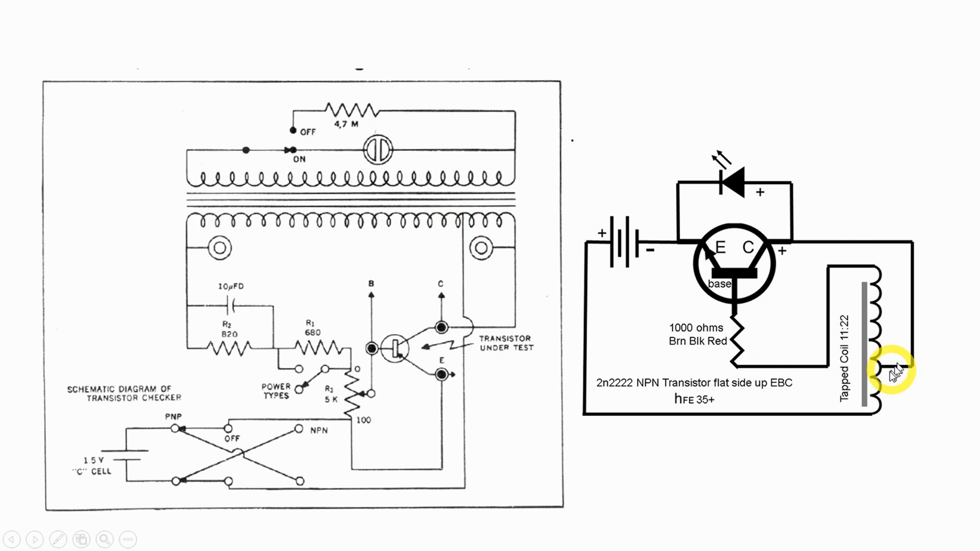
mouse_move(555, 344)
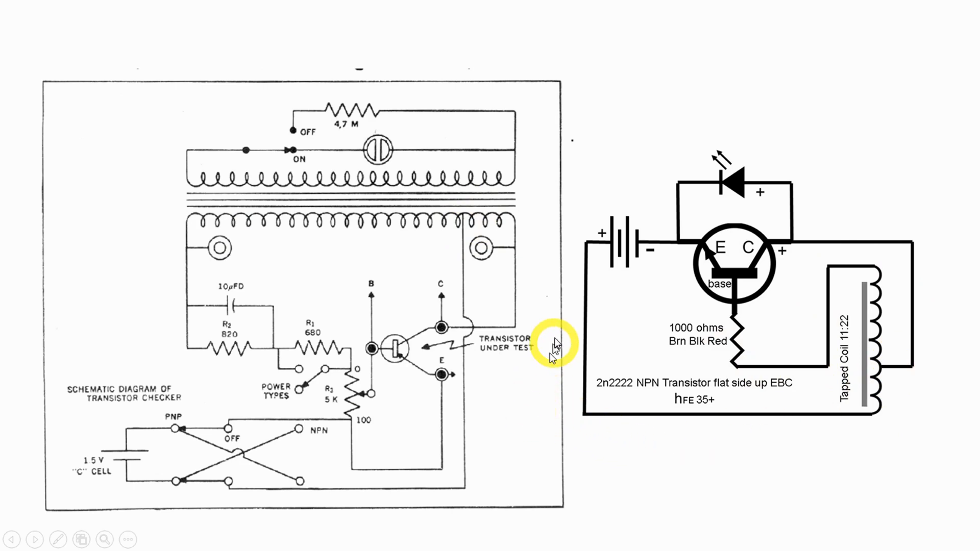
mouse_move(544, 143)
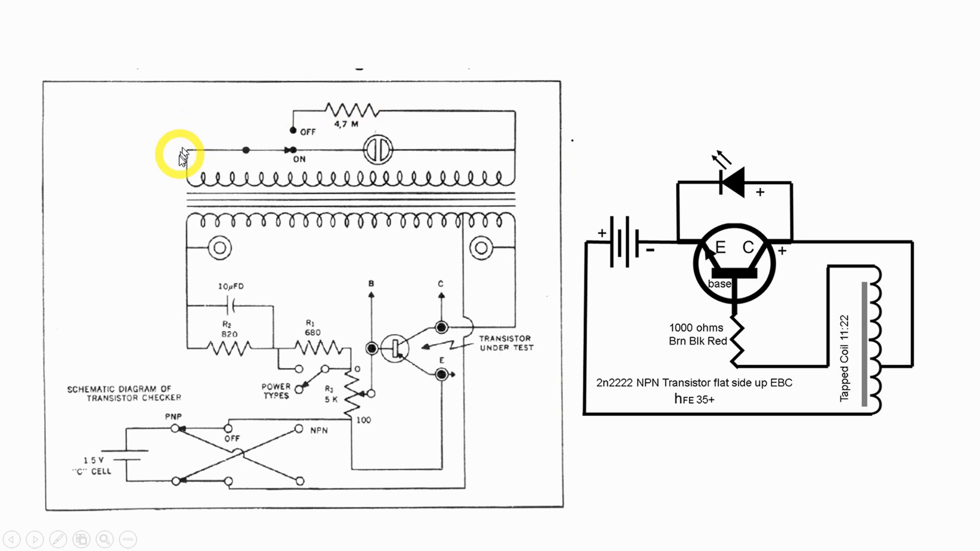
mouse_move(521, 138)
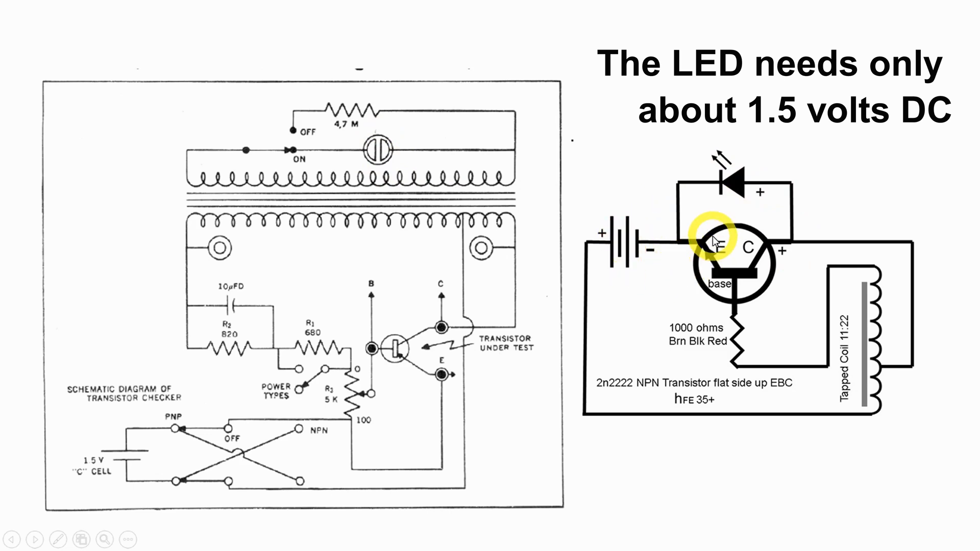
mouse_move(419, 166)
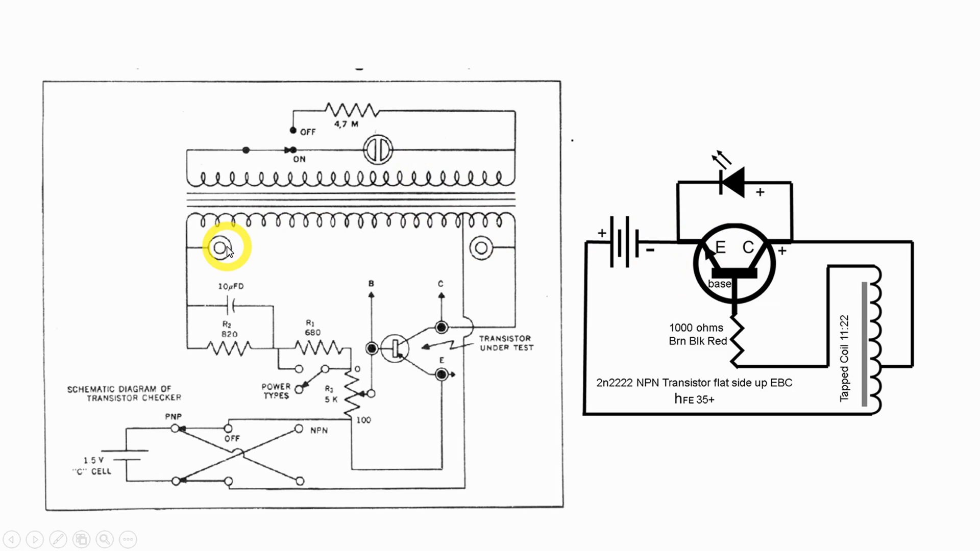
mouse_move(226, 256)
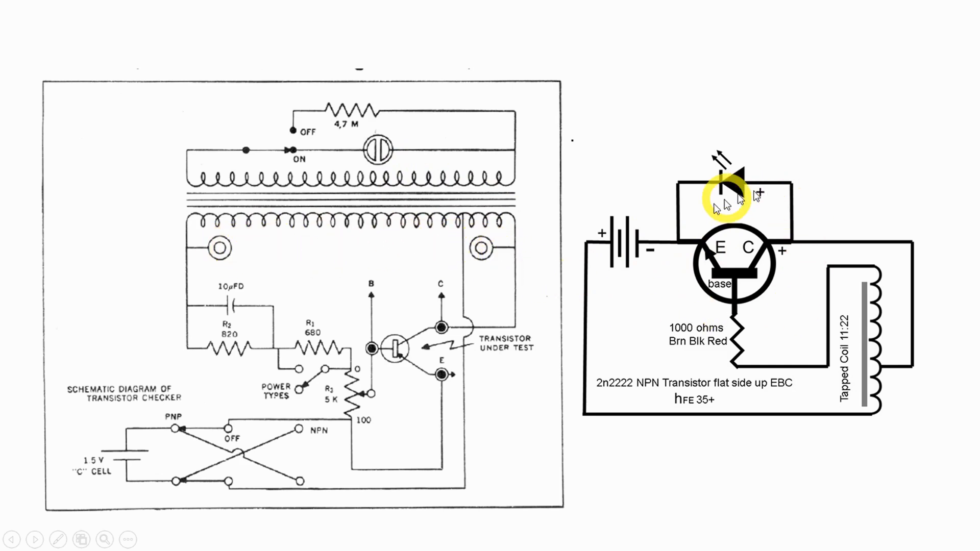
mouse_move(450, 100)
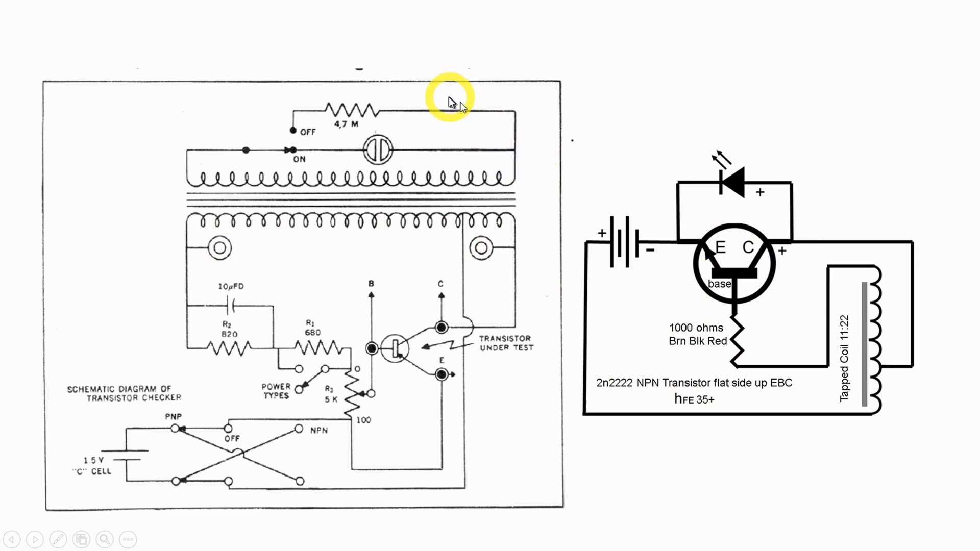
mouse_move(509, 181)
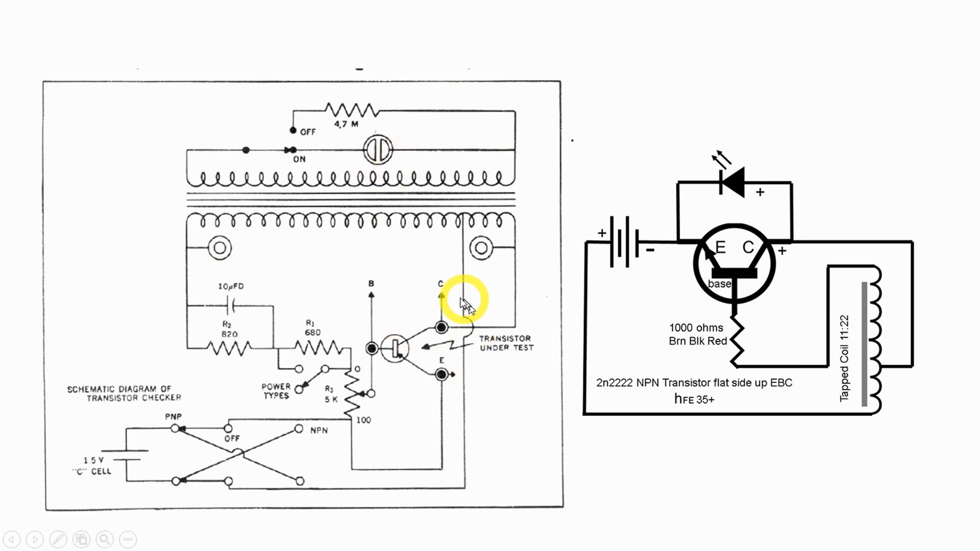
mouse_move(394, 341)
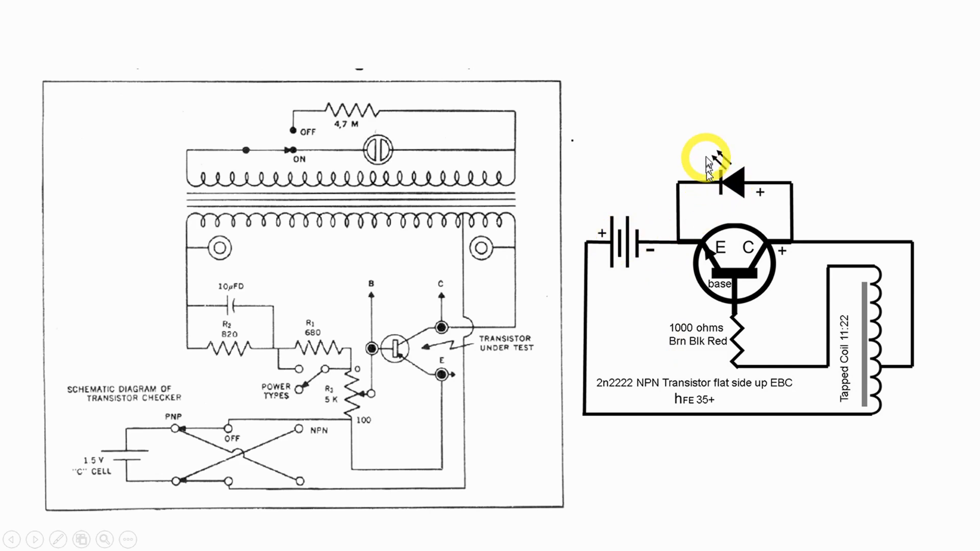
mouse_move(468, 124)
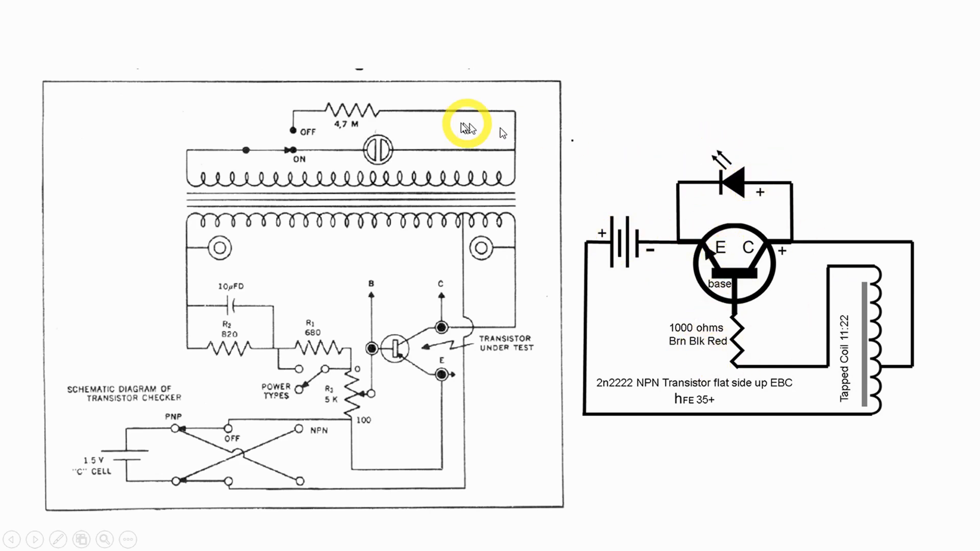
mouse_move(897, 303)
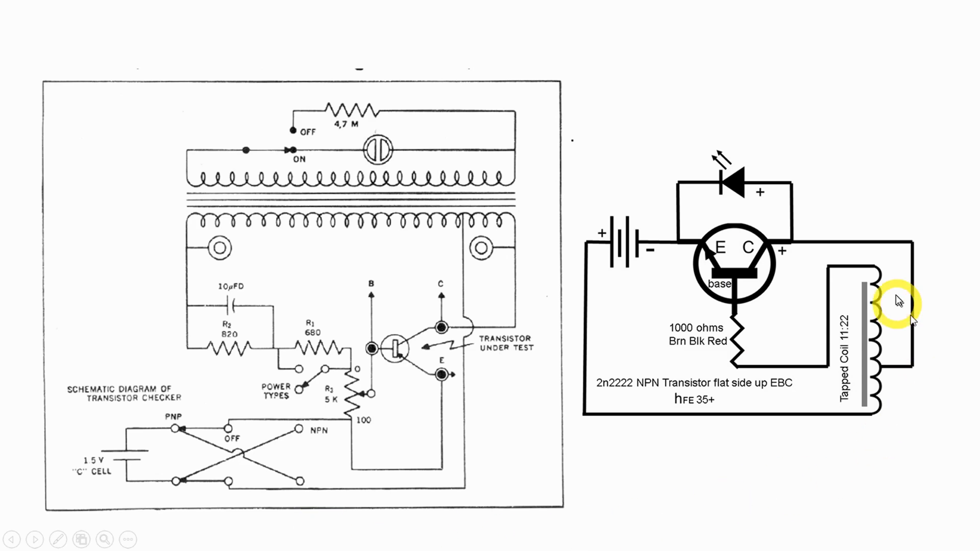